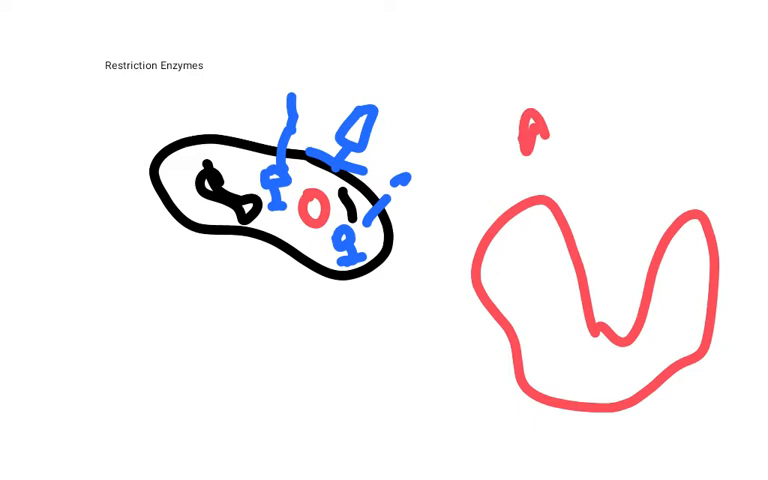
text(Activ)
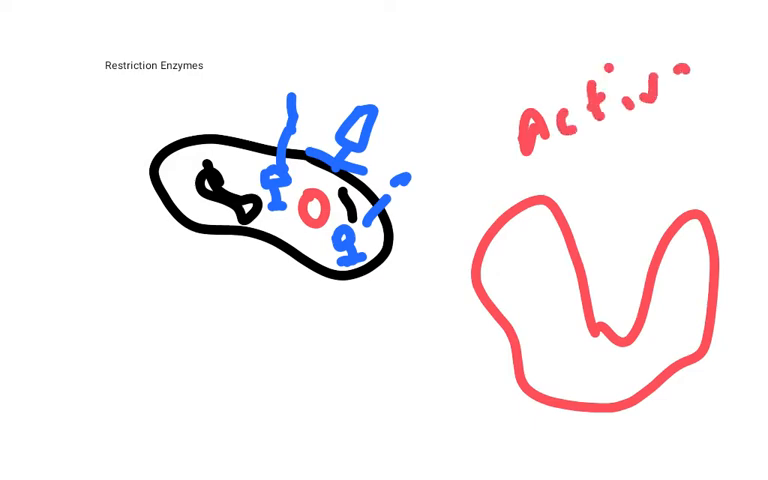